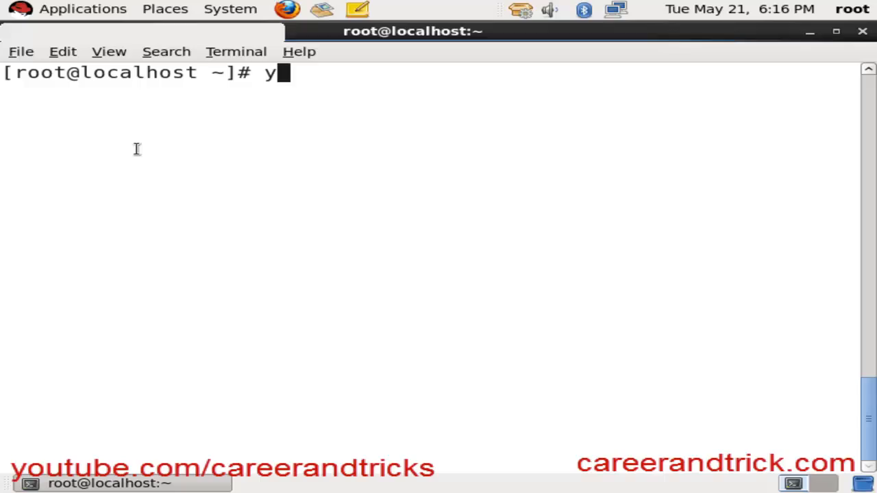
Run yum install vsftpd -y, which reports vsftpd 2.2.2 is already installed and current.
{"action": "type", "text": "um insta"}
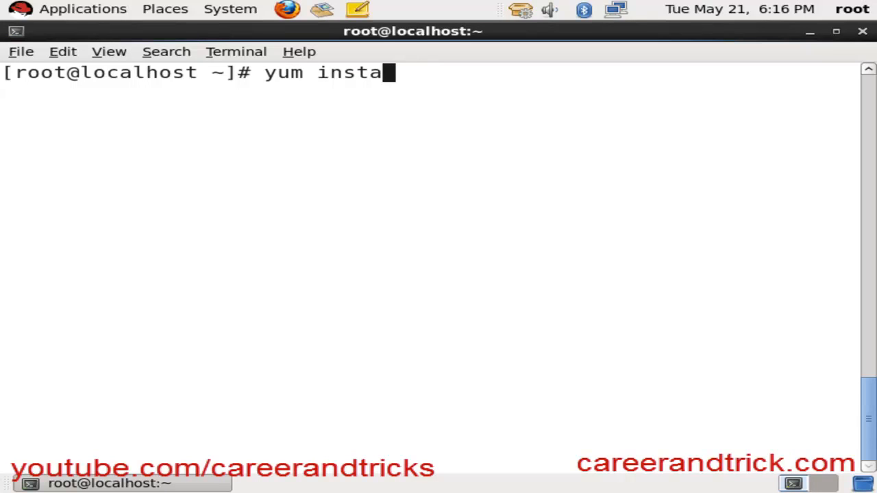
{"action": "type", "text": "ll vsf"}
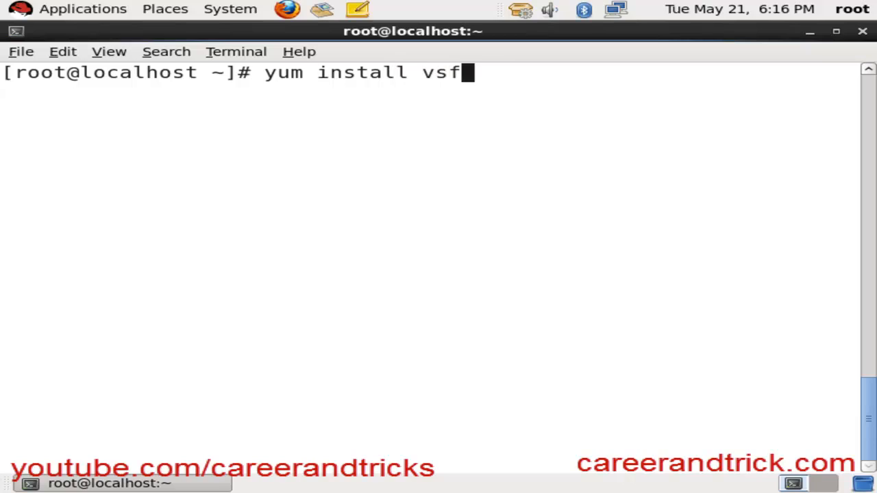
{"action": "type", "text": "tpd -"}
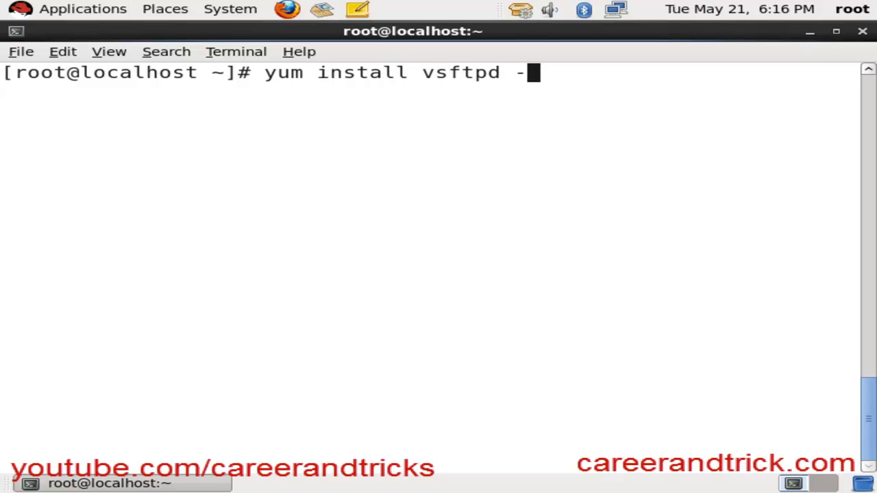
{"action": "type", "text": "y"}
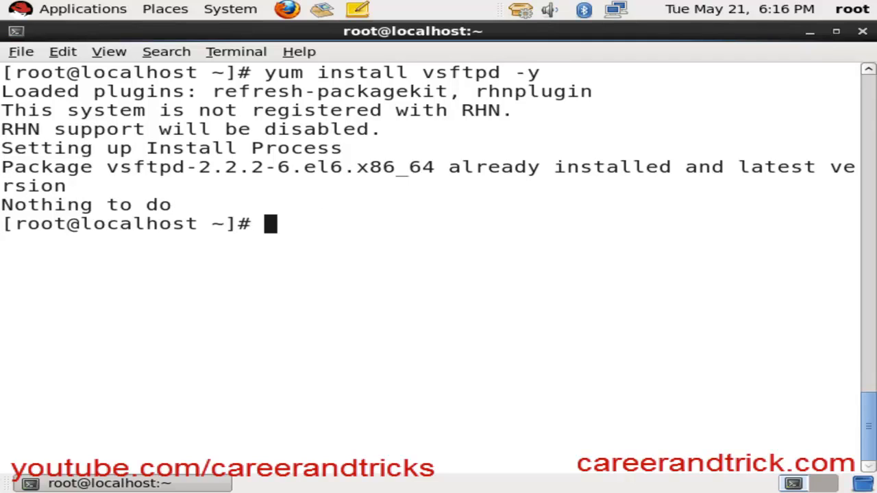
{"action": "type", "text": "t"}
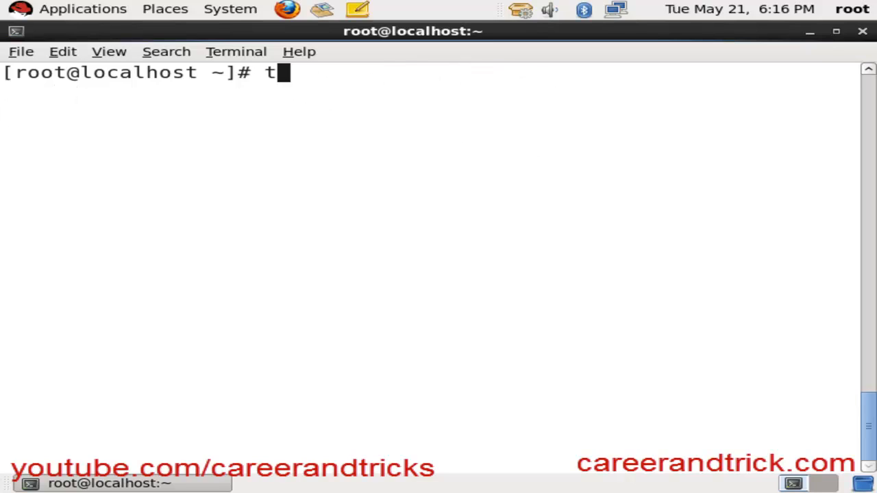
Create empty files file1, file2, file3 and file4 in /var/ftp/pub with touch.
{"action": "type", "text": "ouch /"}
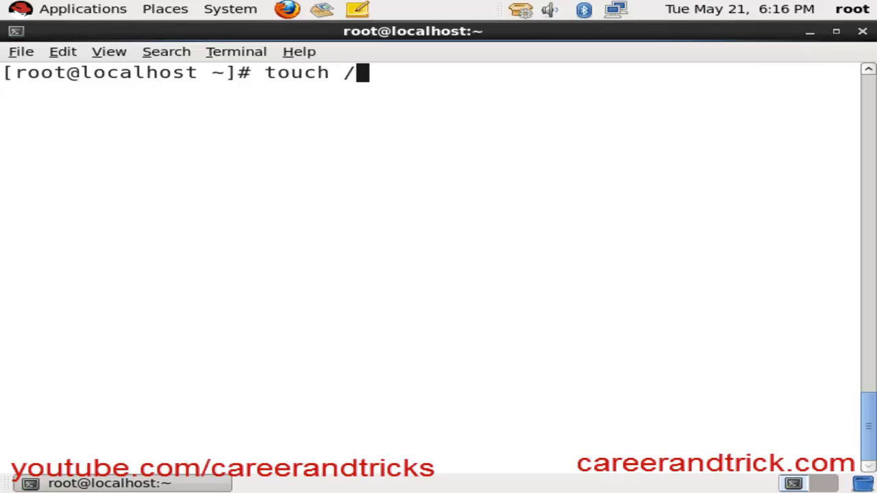
{"action": "type", "text": "var/"}
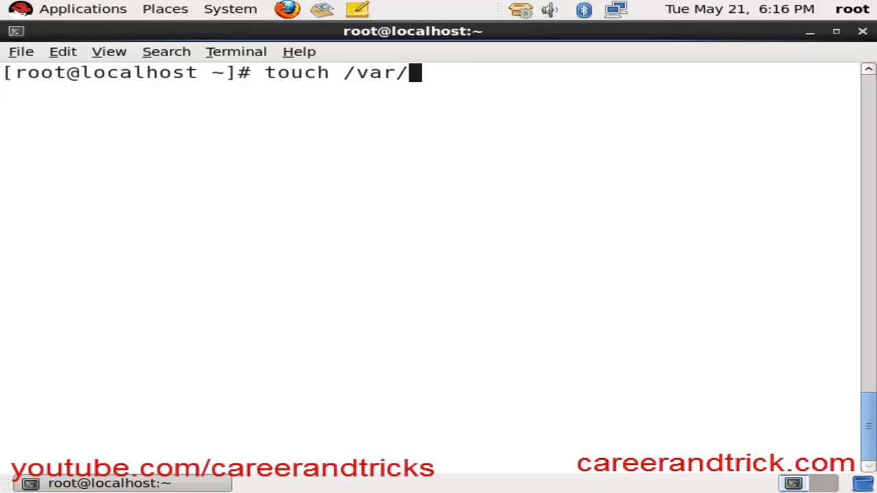
{"action": "type", "text": "ftp/pub/rhel60/"}
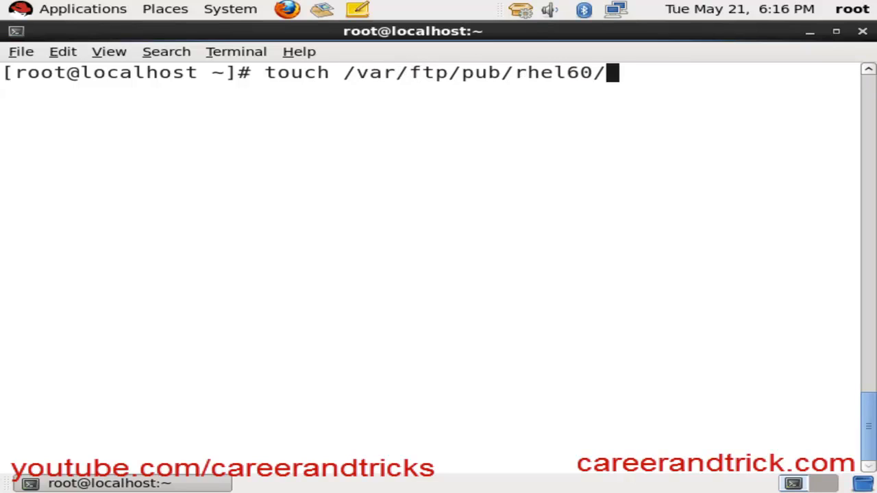
{"action": "key", "text": "BackSpace"}
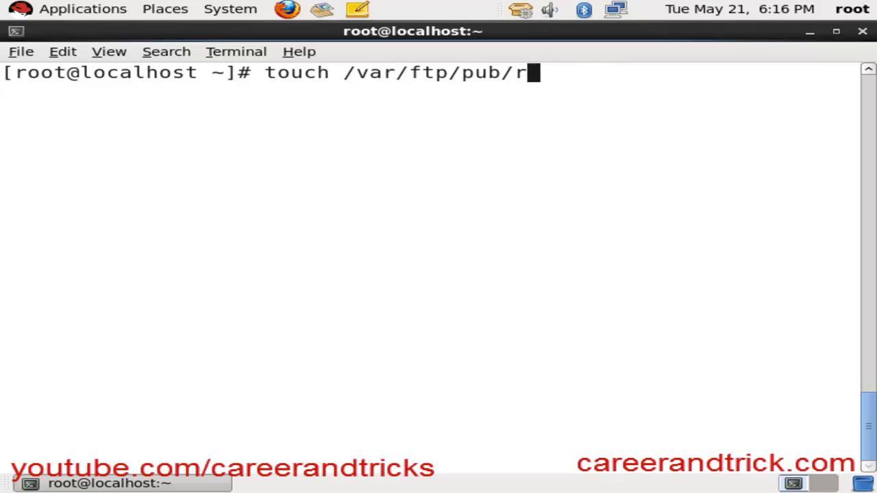
{"action": "type", "text": "file"}
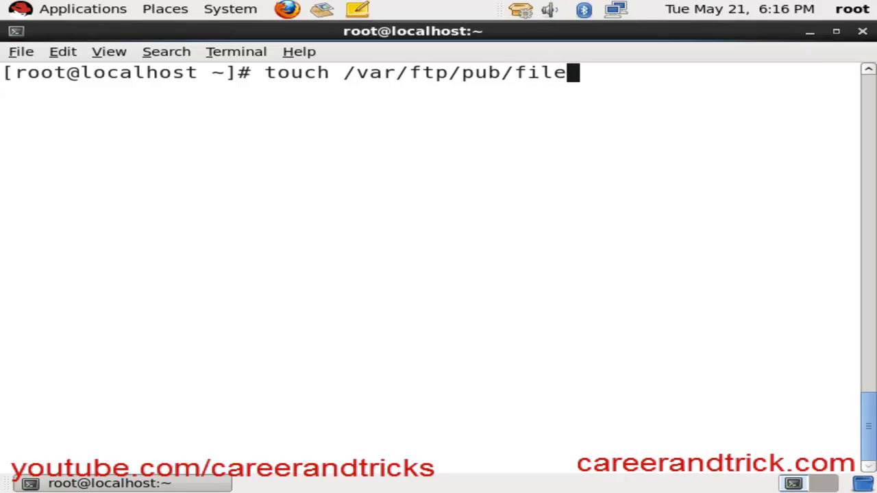
{"action": "type", "text": "{1"}
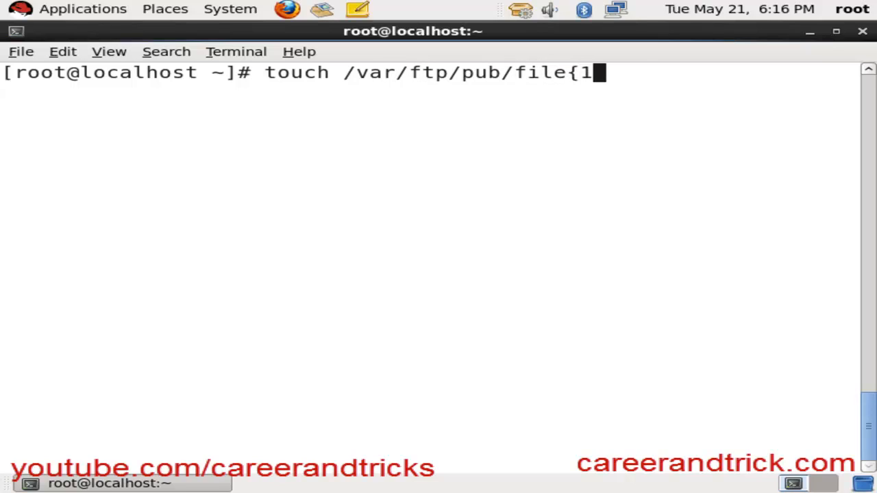
{"action": "type", "text": ",2,3,4}"}
{"action": "type", "text": "s"}
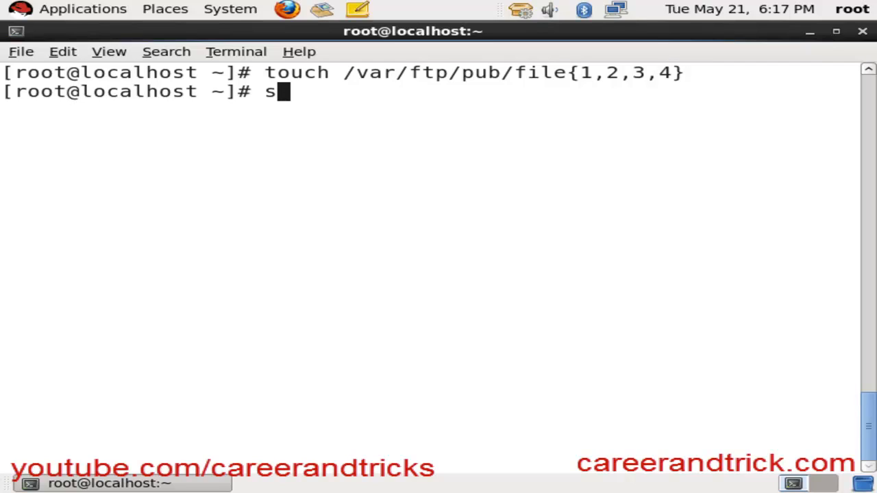
Start the vsftpd service with service vsftpd start.
{"action": "type", "text": "eriv"}
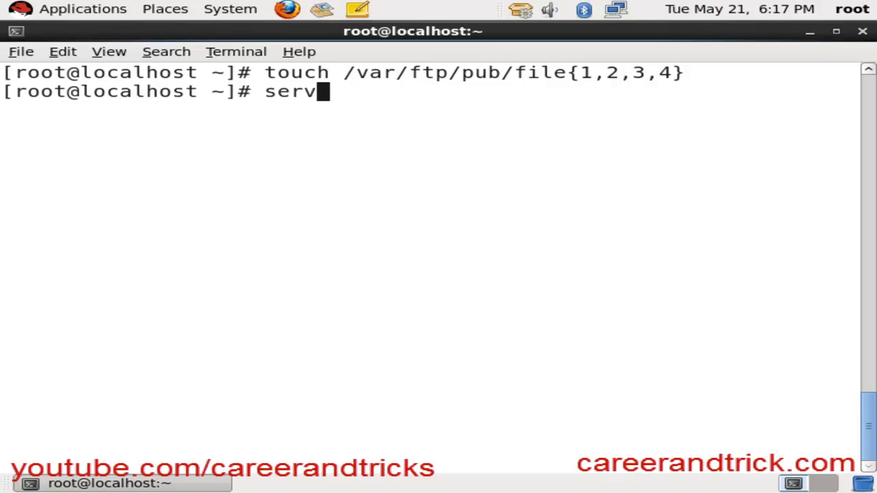
{"action": "type", "text": "ice v"}
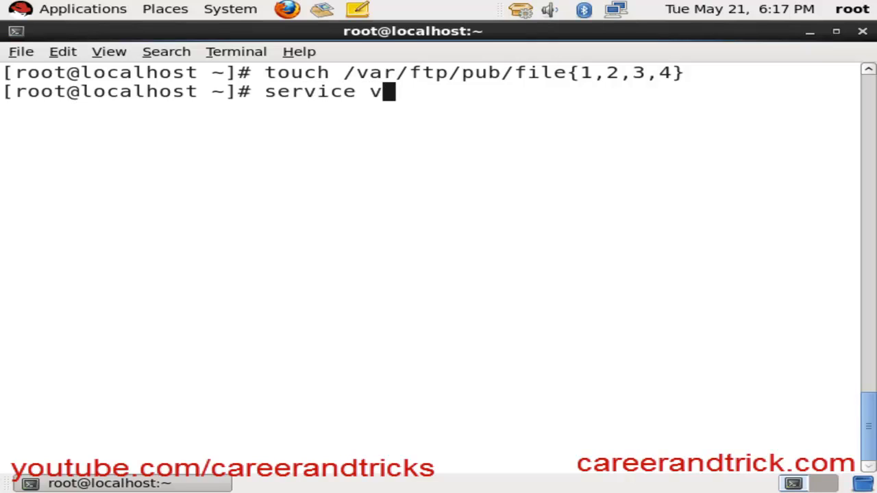
{"action": "type", "text": "sftpd"}
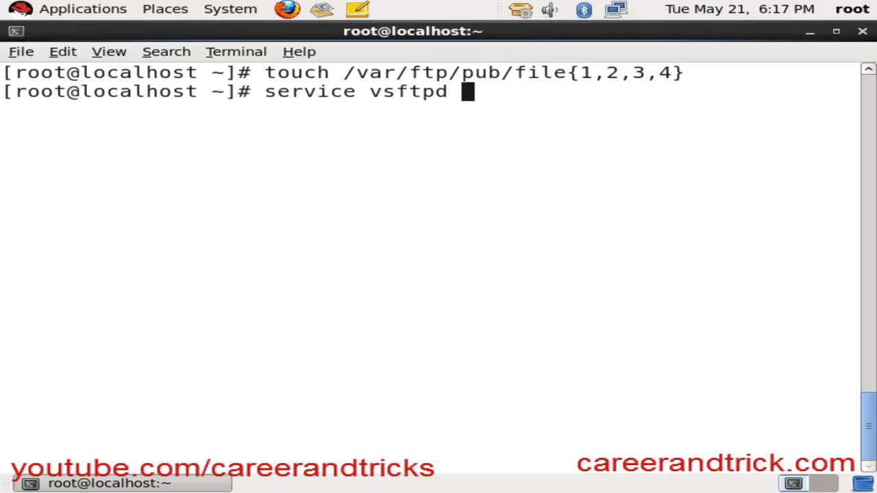
{"action": "type", "text": "start"}
{"action": "type", "text": "c"}
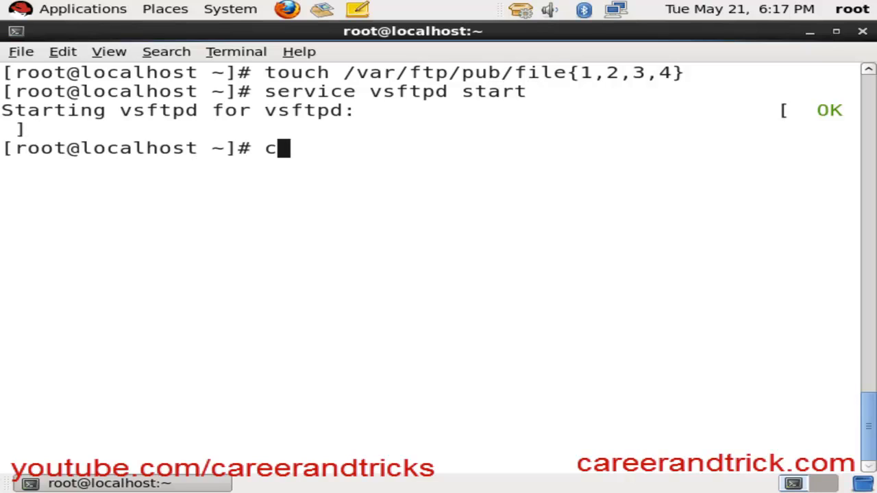
Enable vsftpd at boot with chkconfig vsftpd on.
{"action": "type", "text": "hkconf"}
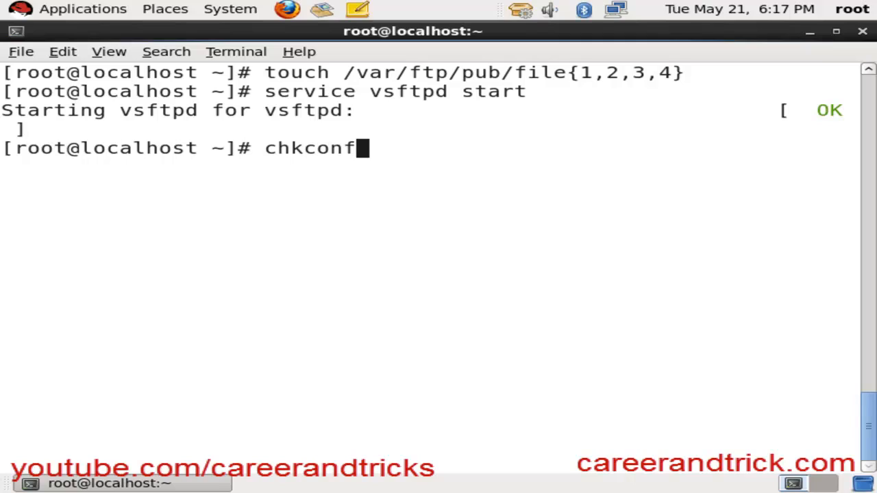
{"action": "type", "text": "ig vsf"}
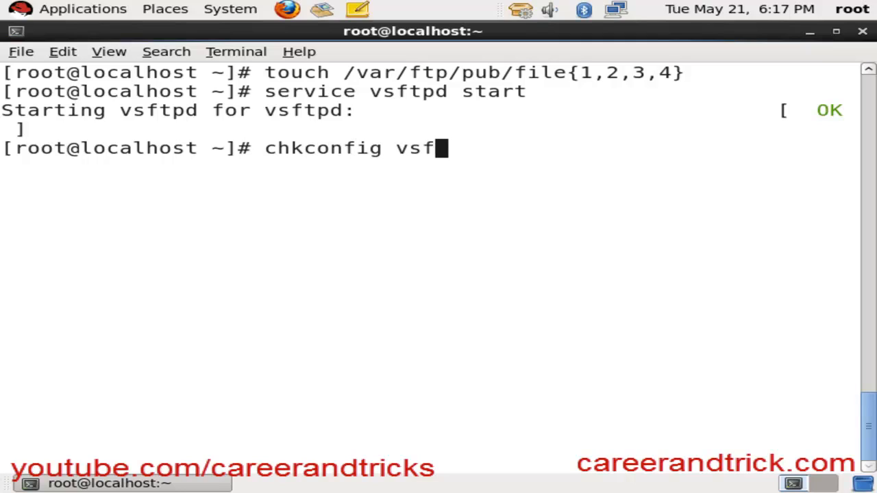
{"action": "key", "text": "Return"}
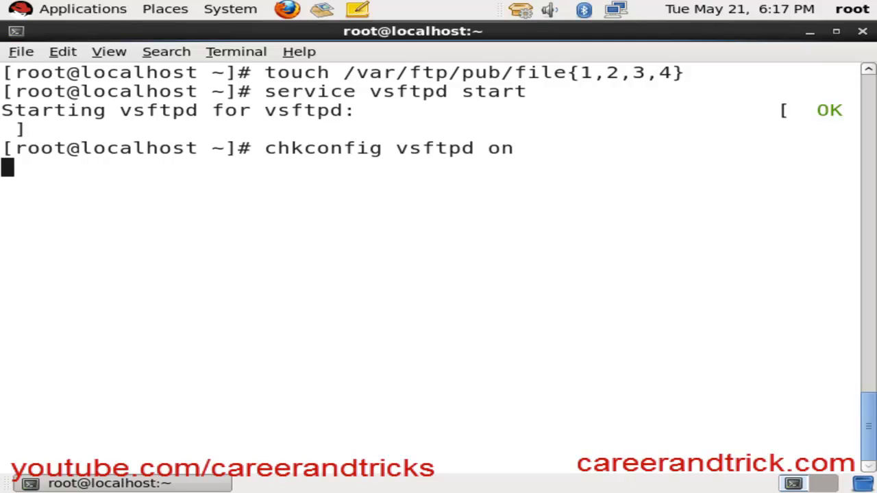
Begin a service iptables command, then clear the half-typed line.
{"action": "type", "text": "st ~]# s"}
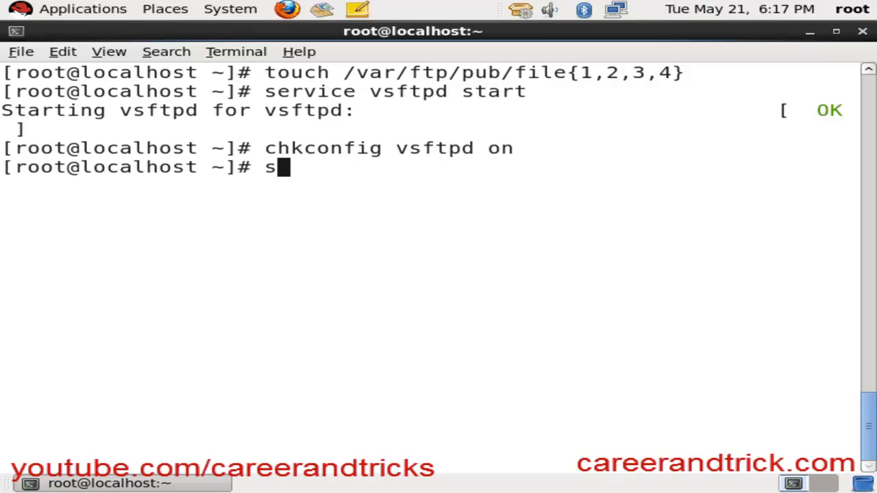
{"action": "type", "text": "eri"}
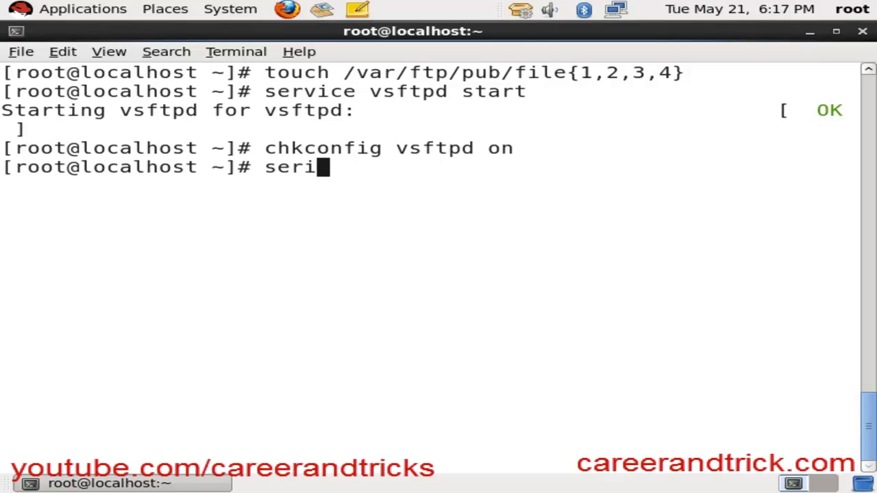
{"action": "type", "text": "v"}
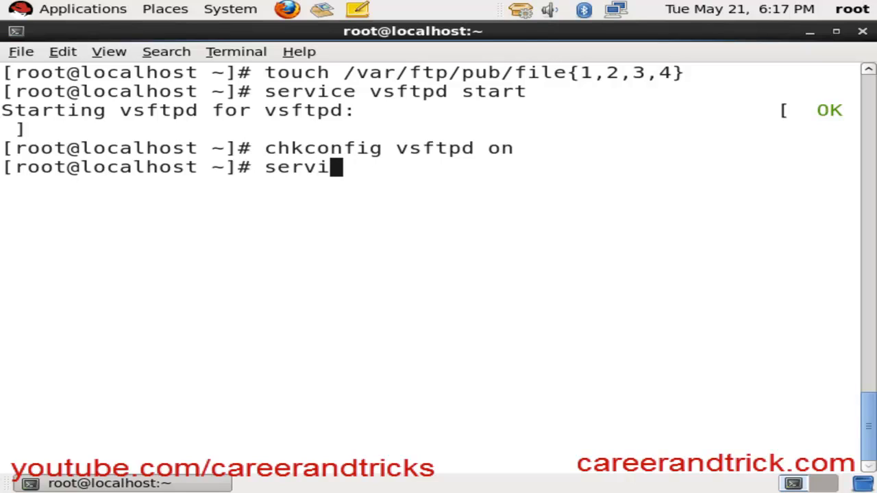
{"action": "type", "text": "ce ip"}
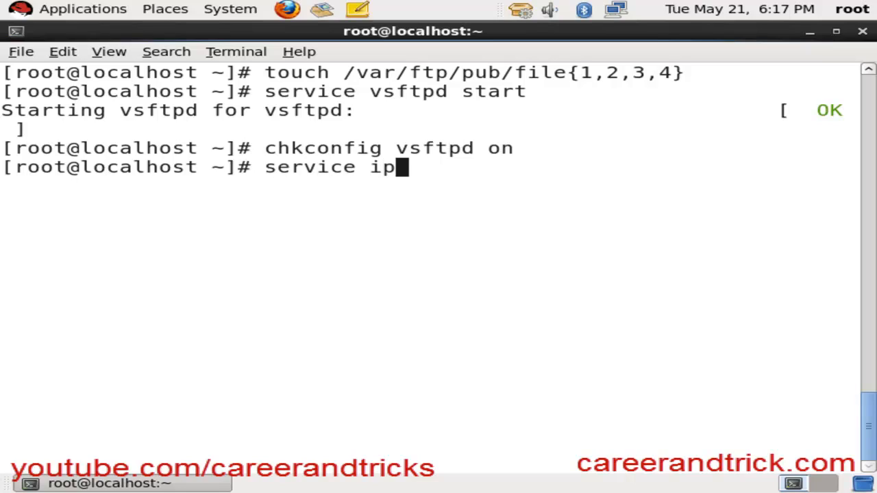
{"action": "key", "text": "BackSpace"}
{"action": "type", "text": "ipt"}
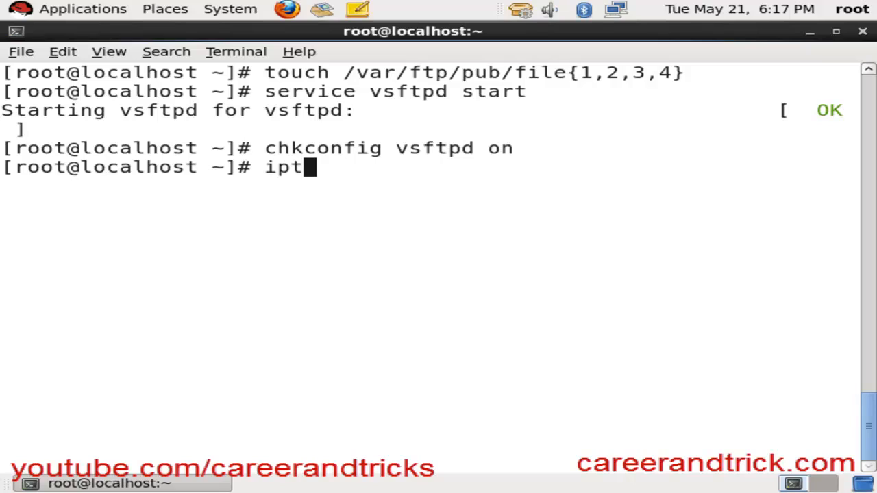
Flush firewall rules and attempt saving them with a misspelled 'service iptabels save'.
{"action": "type", "text": "ables"}
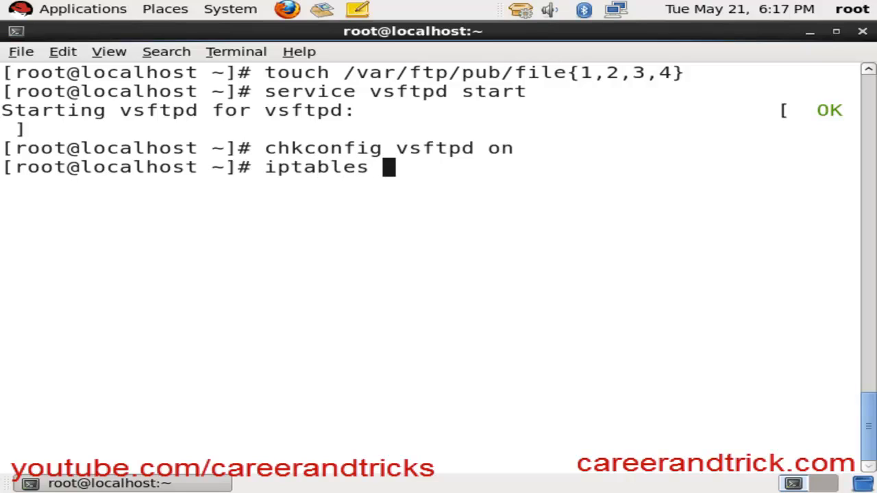
{"action": "type", "text": "-g"}
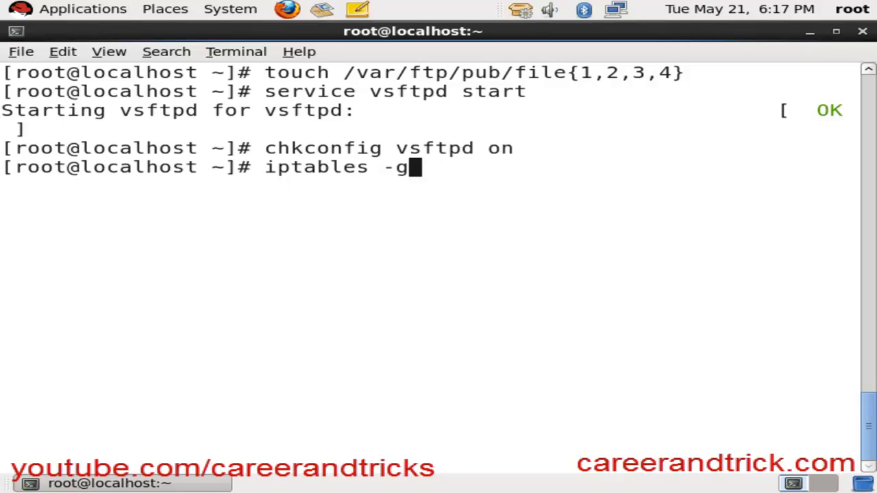
{"action": "key", "text": "BackSpace"}
{"action": "type", "text": "F"}
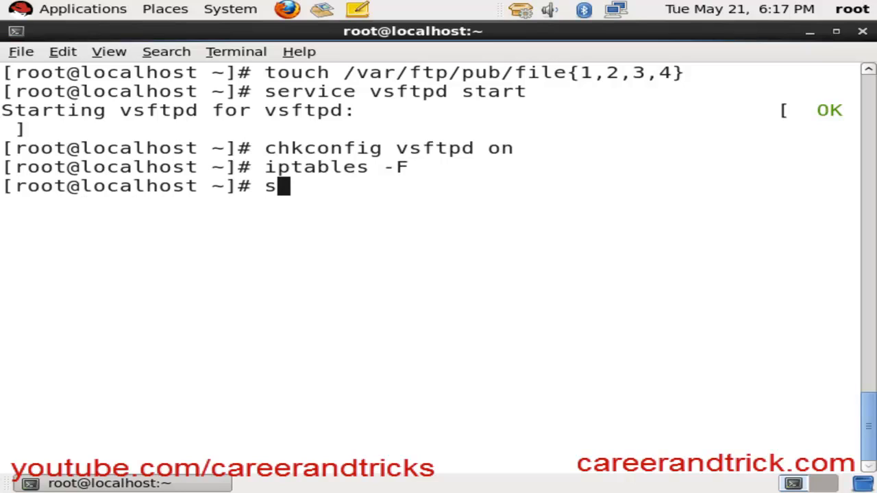
{"action": "type", "text": "eri"}
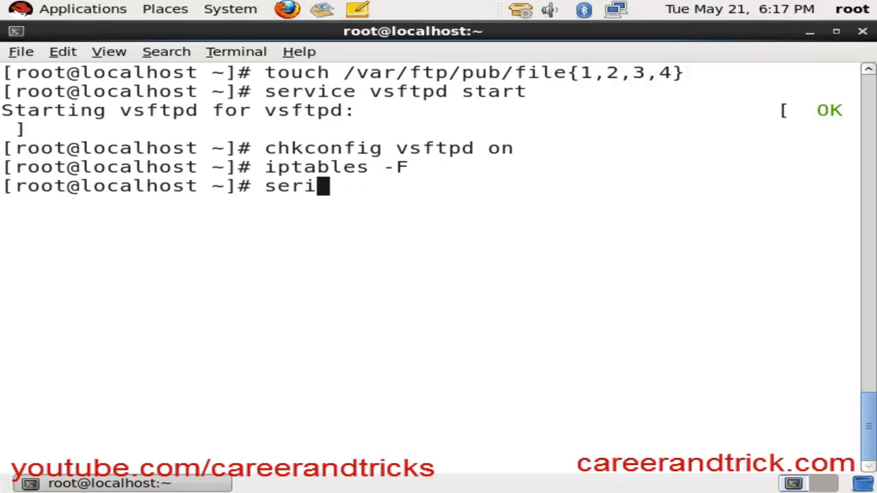
{"action": "type", "text": "service i"}
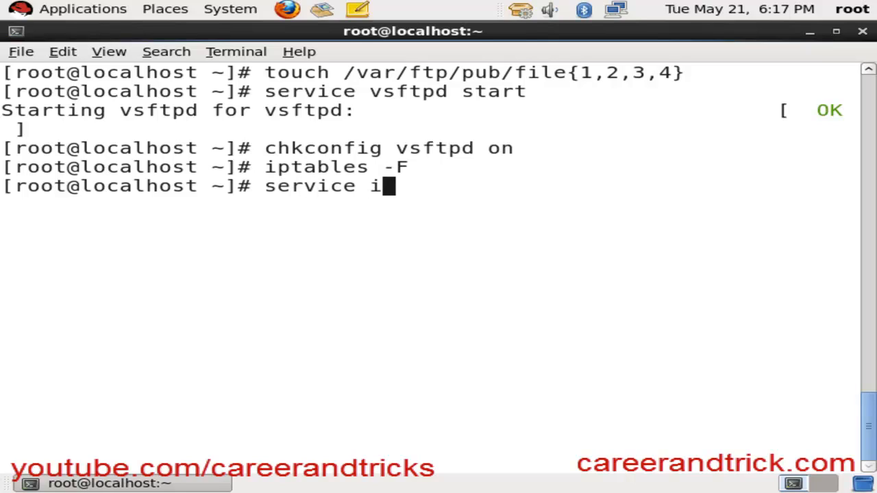
{"action": "type", "text": "p"}
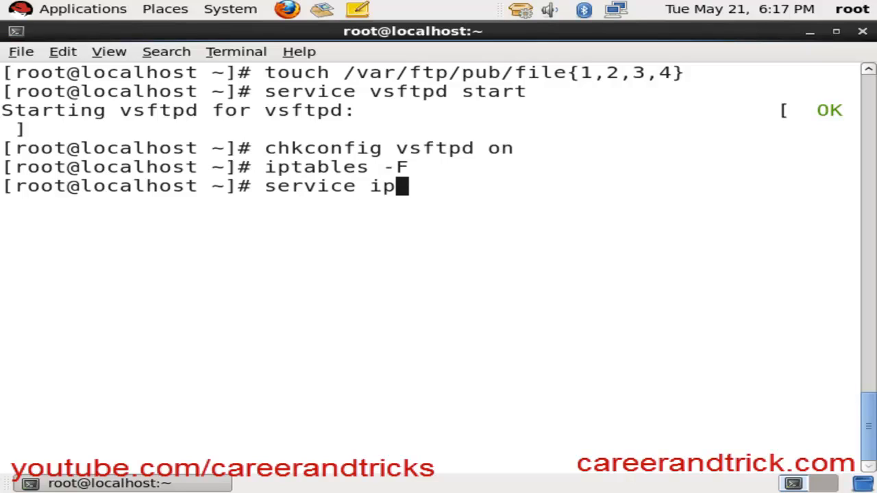
{"action": "type", "text": "tabels save"}
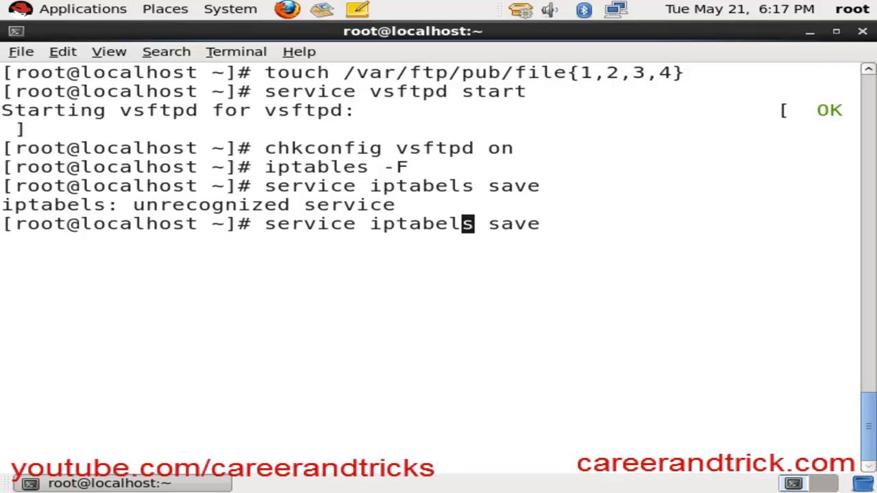
{"action": "key", "text": "Return"}
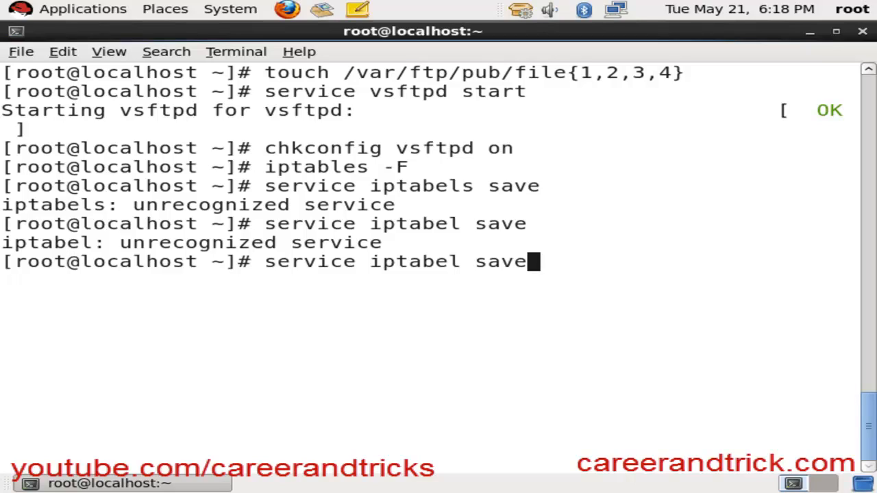
Run iptables -F and service iptables save, saving rules to /etc/sysconfig/iptables.
{"action": "type", "text": "iptables -F"}
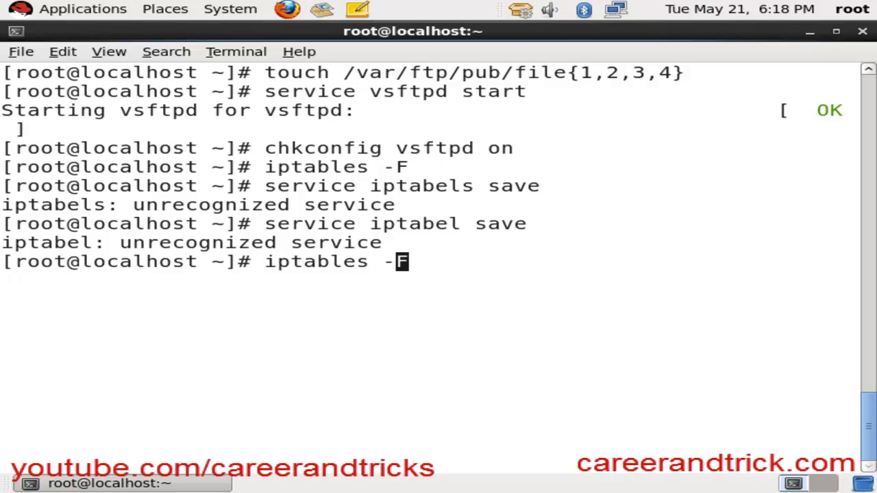
{"action": "type", "text": "service iptables save"}
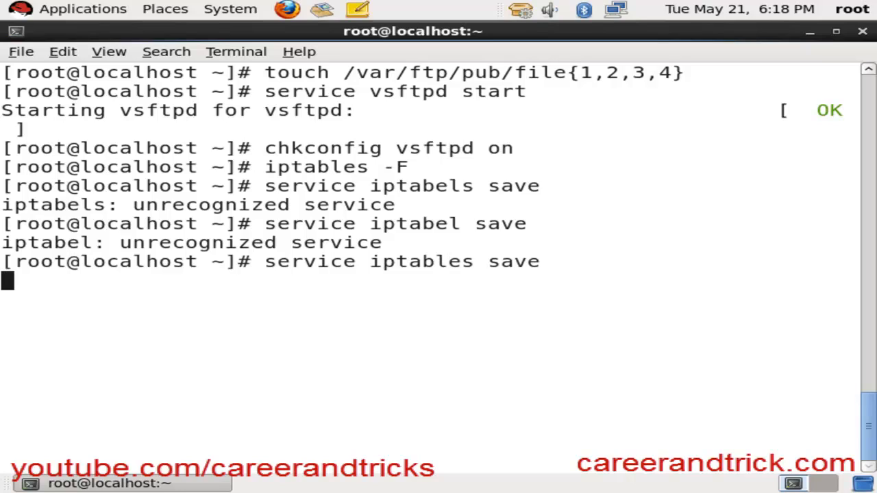
{"action": "key", "text": "Return"}
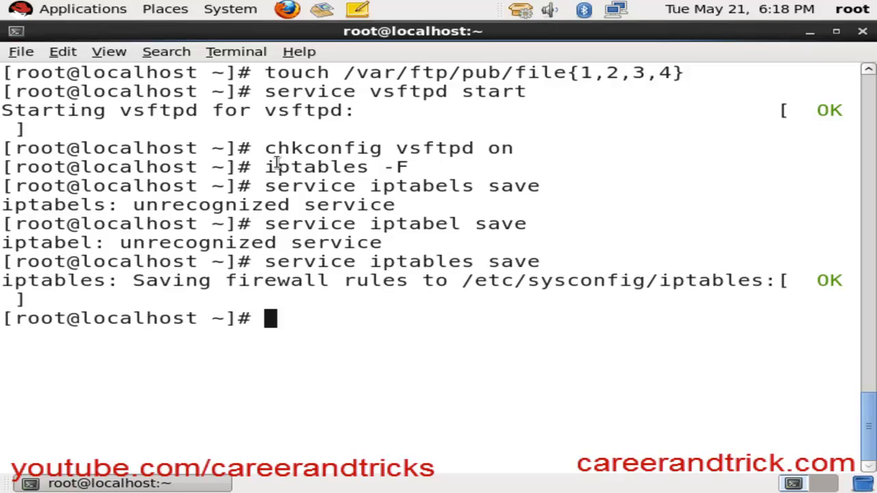
{"action": "mouse_move", "coordinate": [219, 72]}
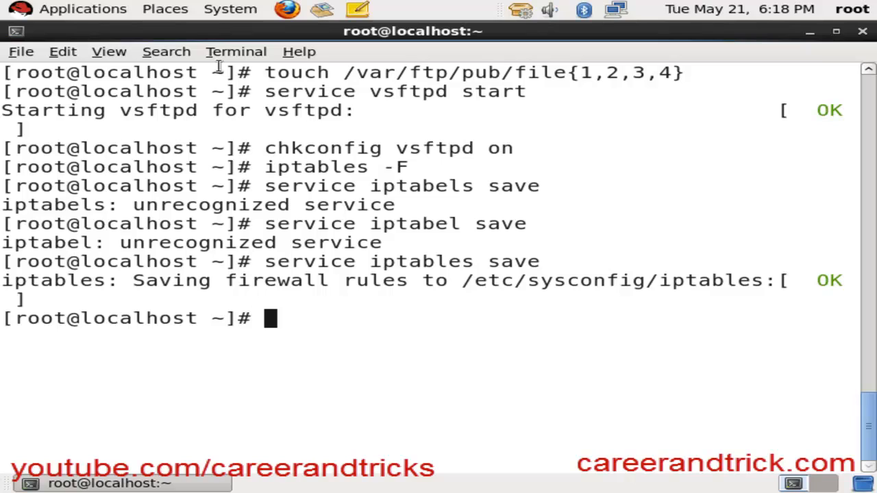
Connect Nautilus to public FTP server 192.168.226.128 and view file1–file4 in pub.
{"action": "left_click", "coordinate": [165, 9]}
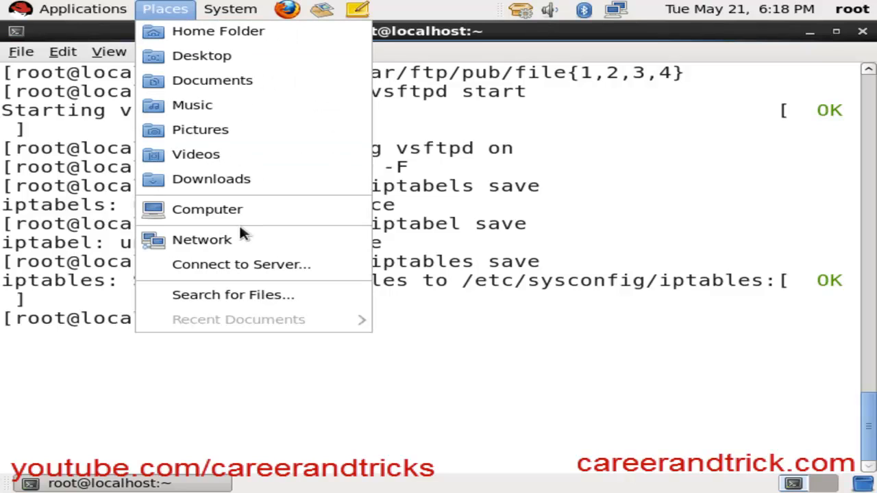
{"action": "left_click", "coordinate": [241, 264]}
{"action": "type", "text": "1"}
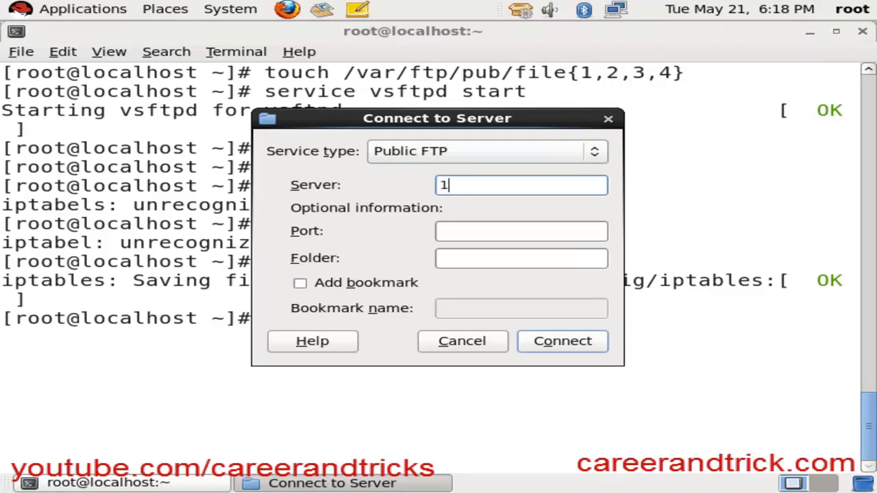
{"action": "type", "text": "92.168"}
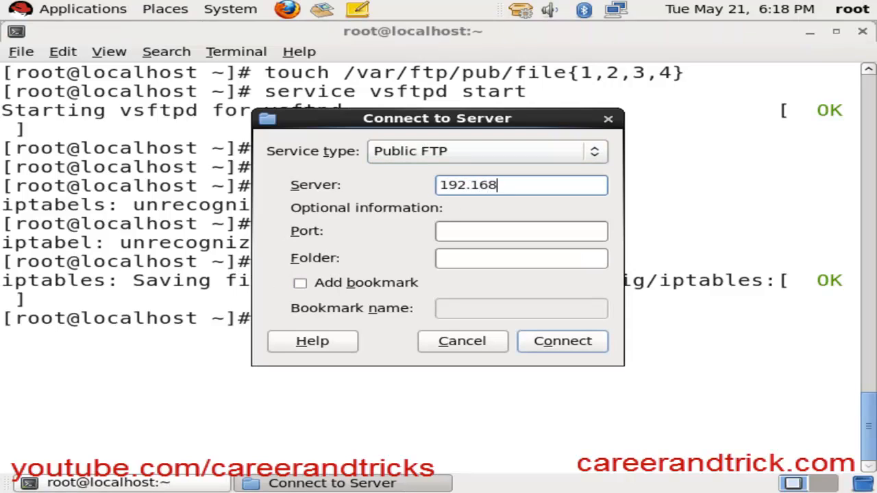
{"action": "type", "text": ".226.12"}
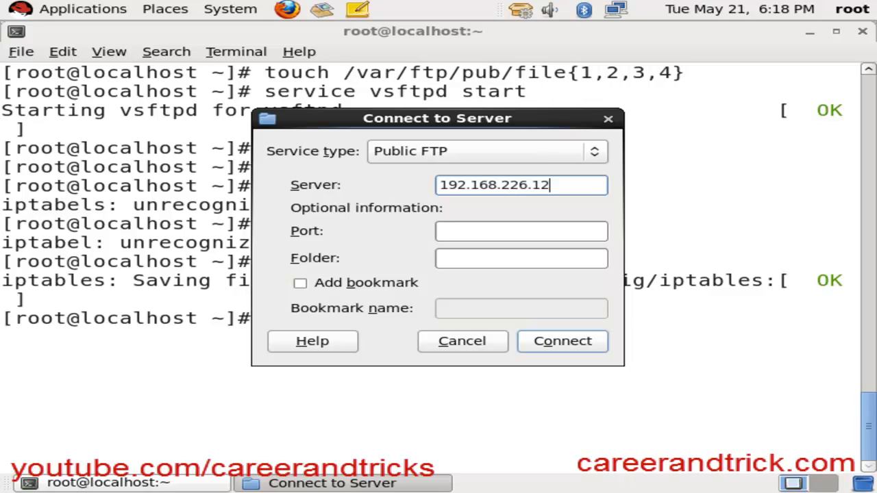
{"action": "left_click", "coordinate": [462, 341]}
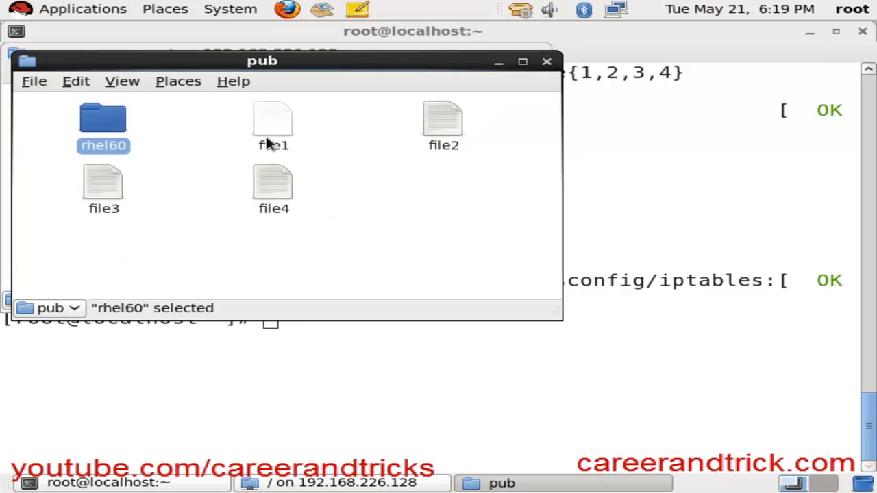
{"action": "left_click", "coordinate": [182, 193]}
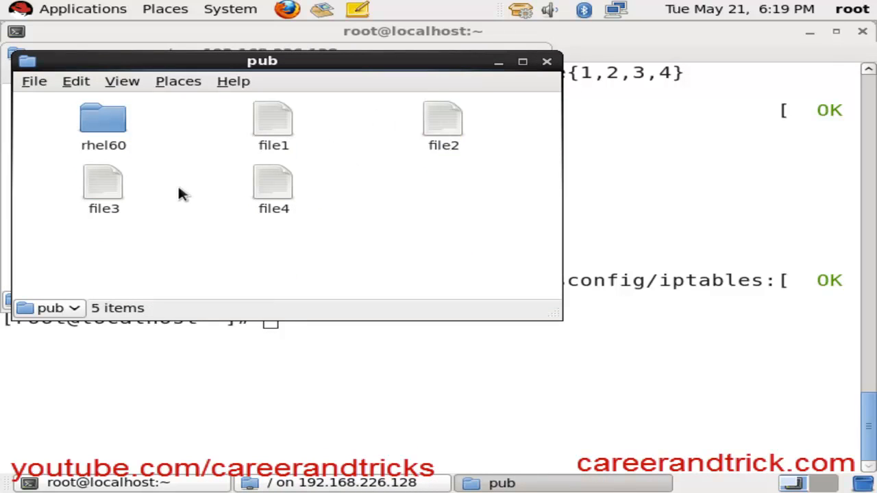